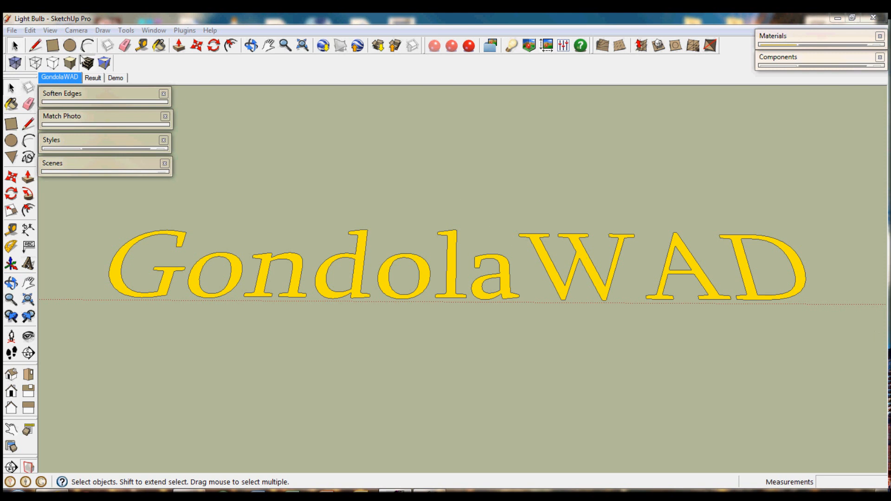
# Display the Result scene showing the finished glass bulb with ribbed base on its platform
pyautogui.click(92, 78)
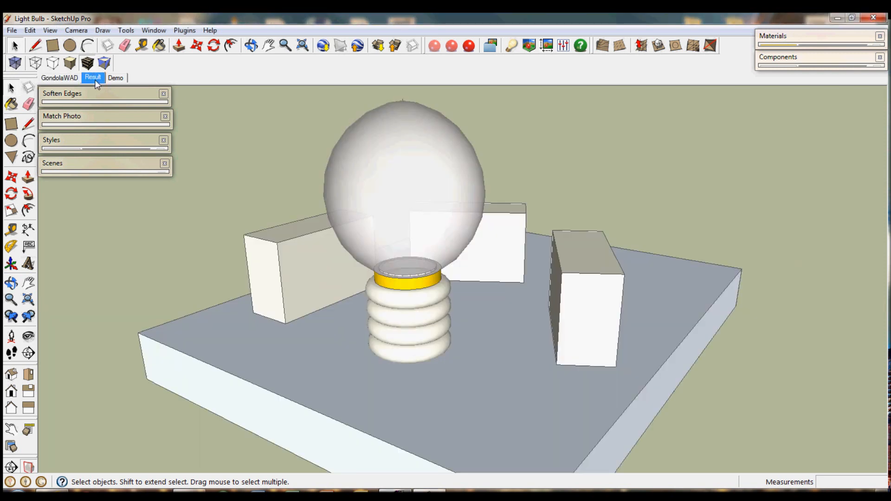
pyautogui.moveTo(521, 168)
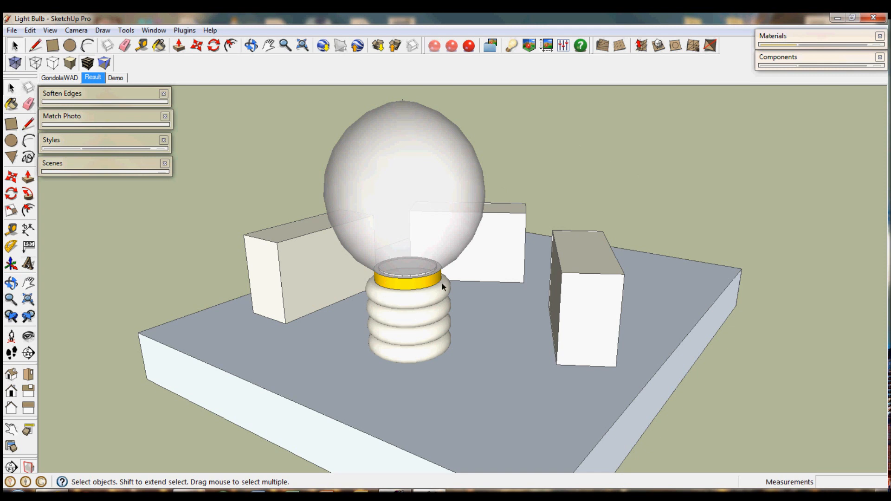
pyautogui.moveTo(210, 160)
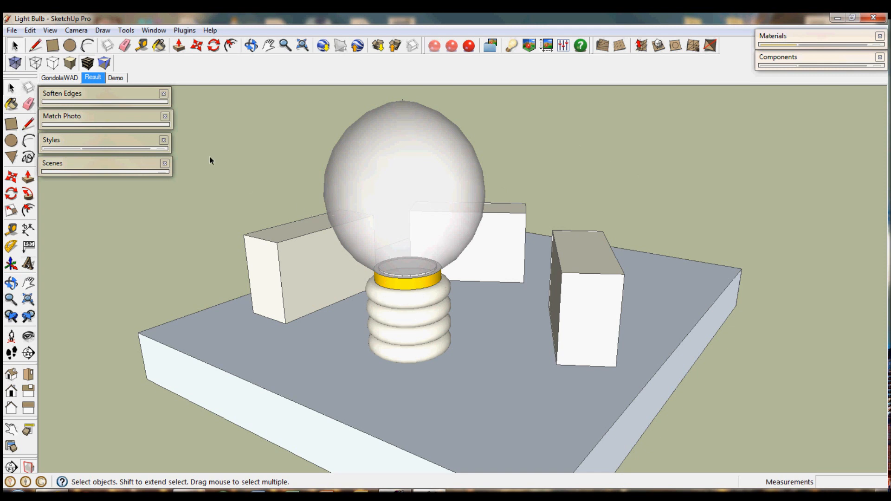
pyautogui.moveTo(172, 83)
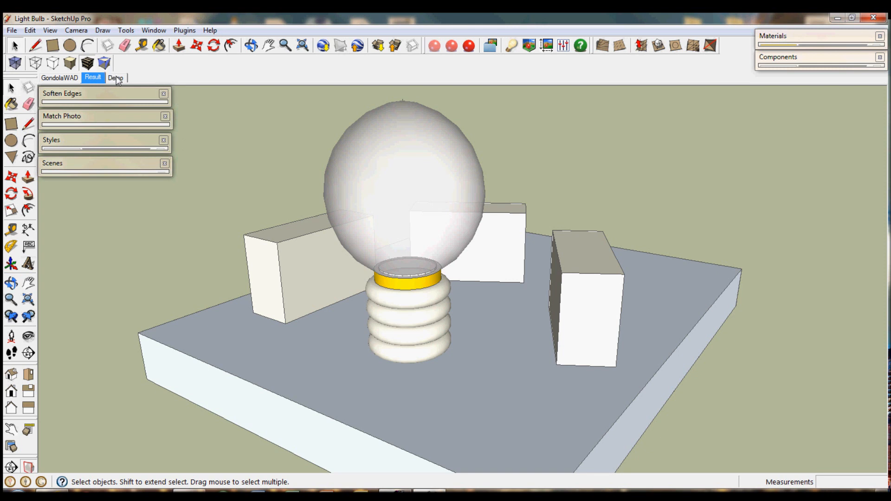
# On the Demo scene, draw a tall narrow upright rectangle from the origin, 0.1 wide
pyautogui.click(115, 78)
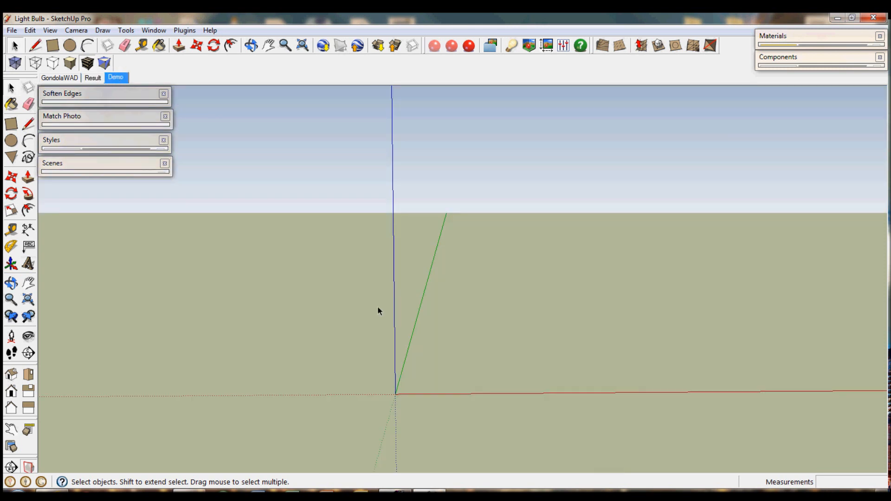
pyautogui.click(51, 45)
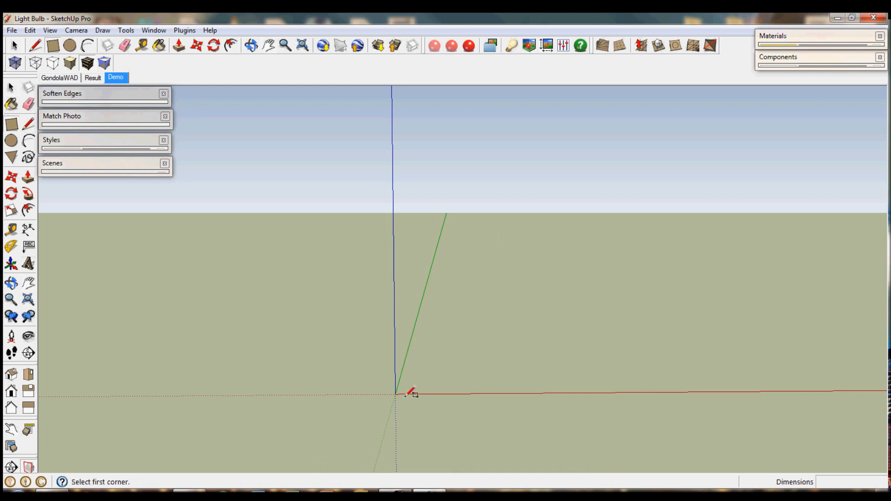
pyautogui.click(396, 392)
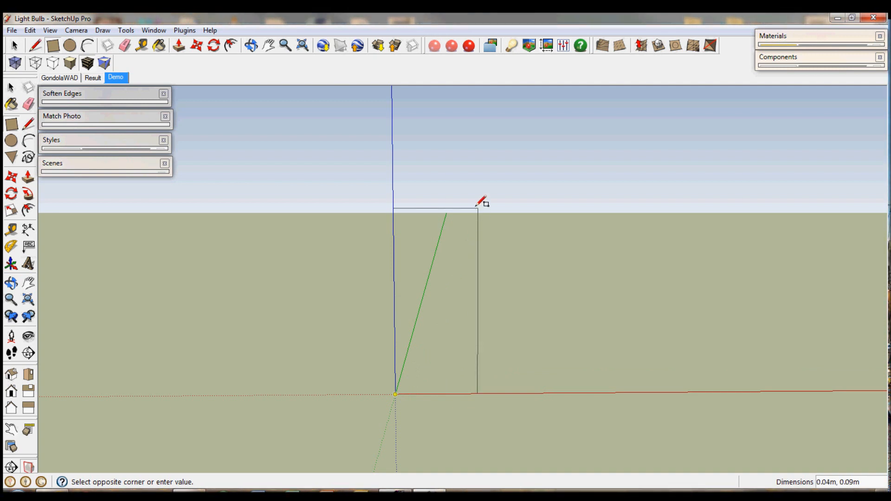
pyautogui.moveTo(482, 194)
pyautogui.write('0.04')
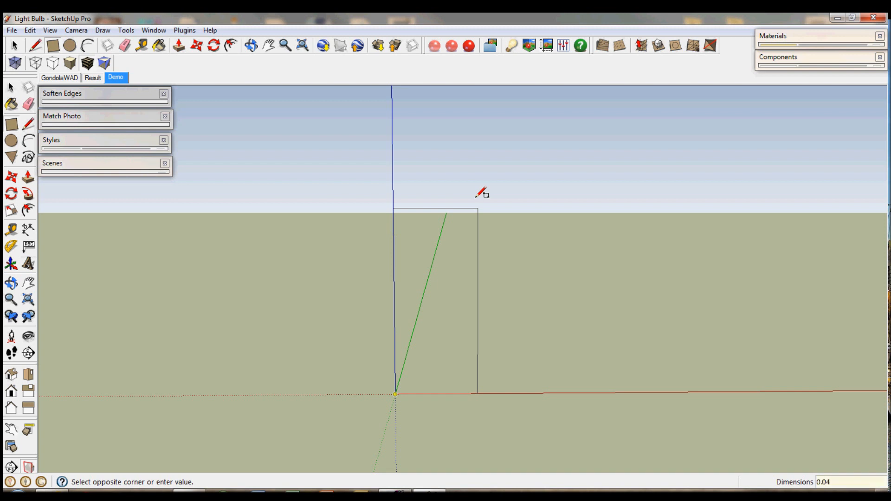
pyautogui.write(',')
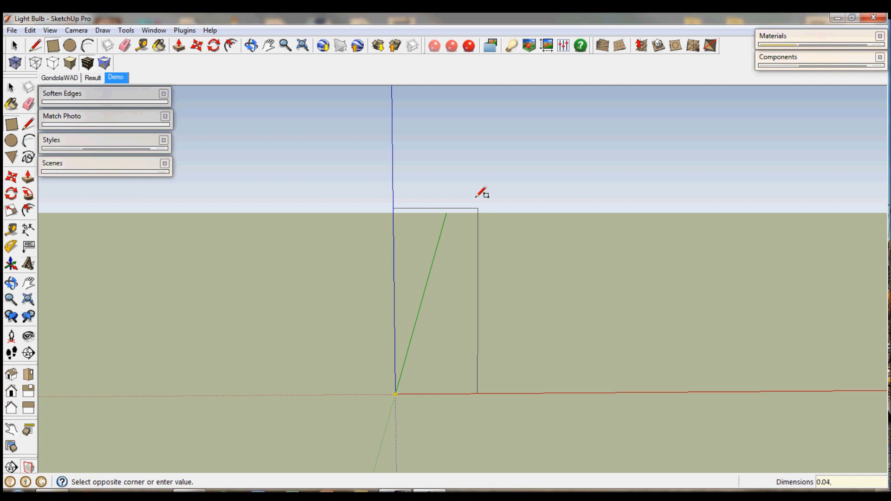
pyautogui.write('0.1')
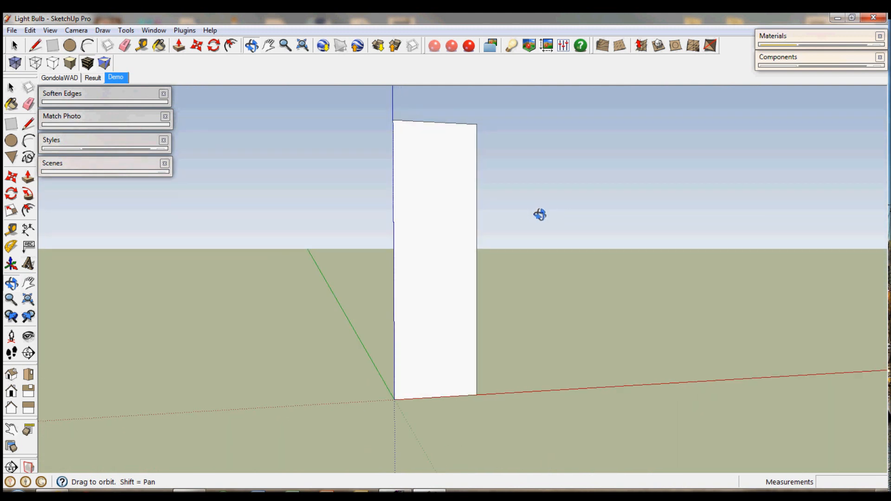
pyautogui.moveTo(540, 214); pyautogui.dragTo(497, 236)
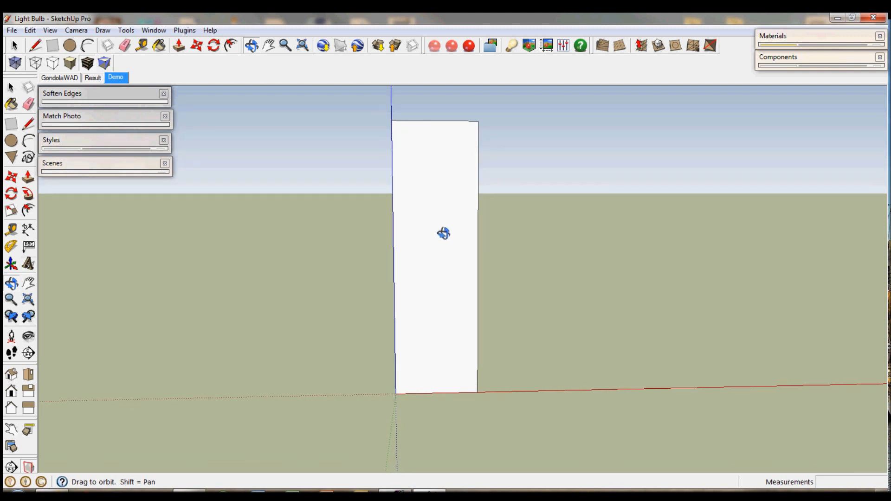
# Draw a short vertical line up from the rectangle's bottom edge, near the axis
pyautogui.click(35, 46)
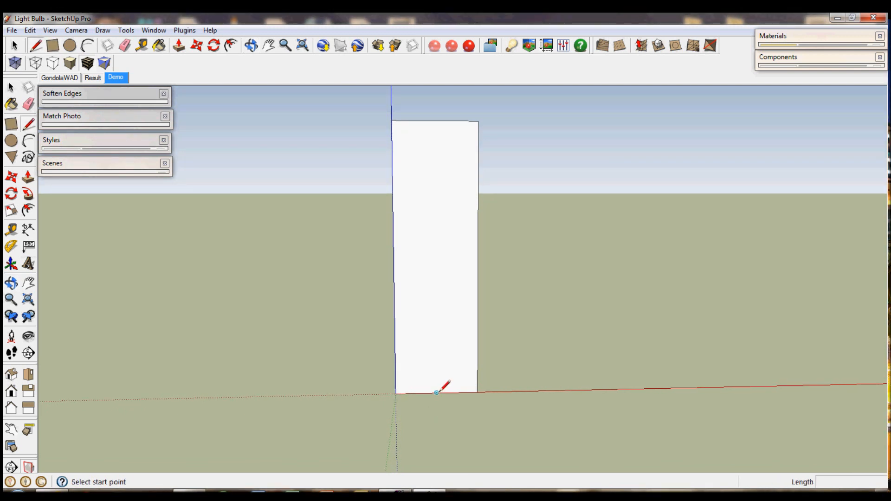
pyautogui.moveTo(436, 392)
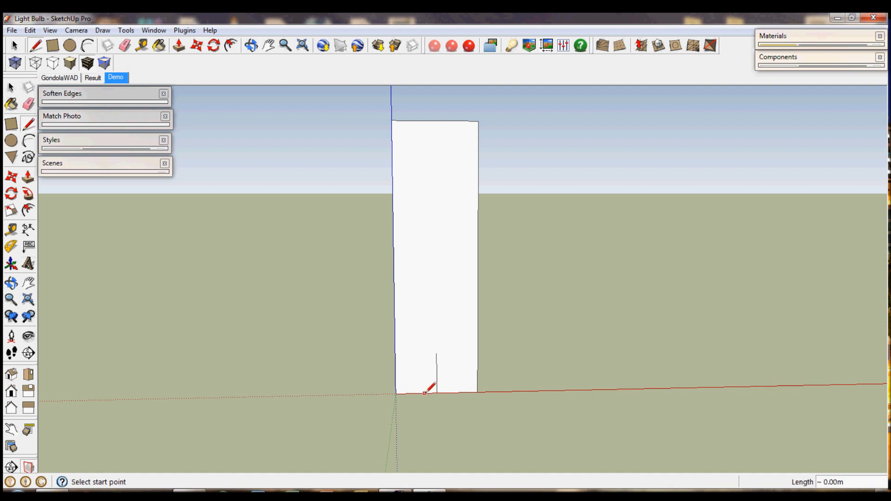
pyautogui.moveTo(421, 390)
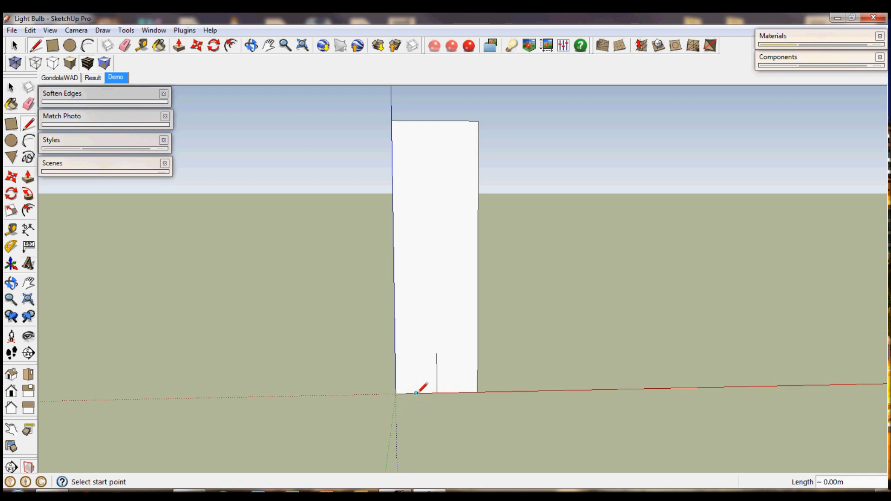
pyautogui.click(416, 392)
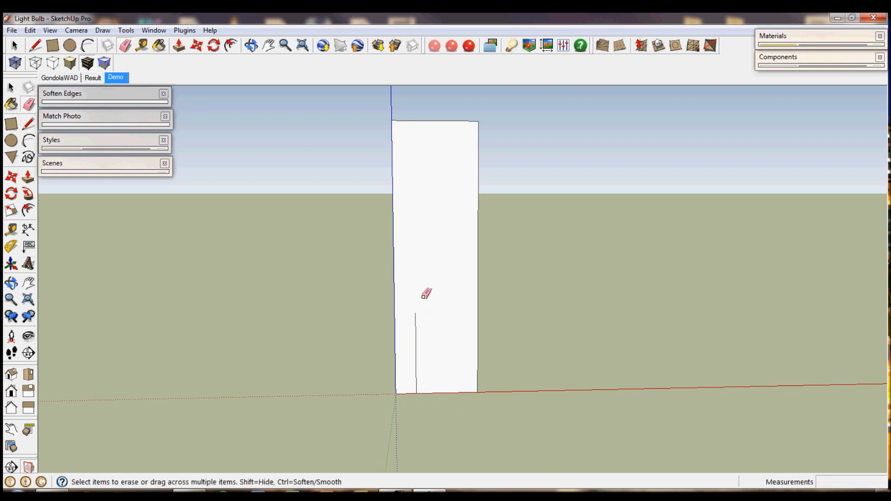
pyautogui.moveTo(427, 311)
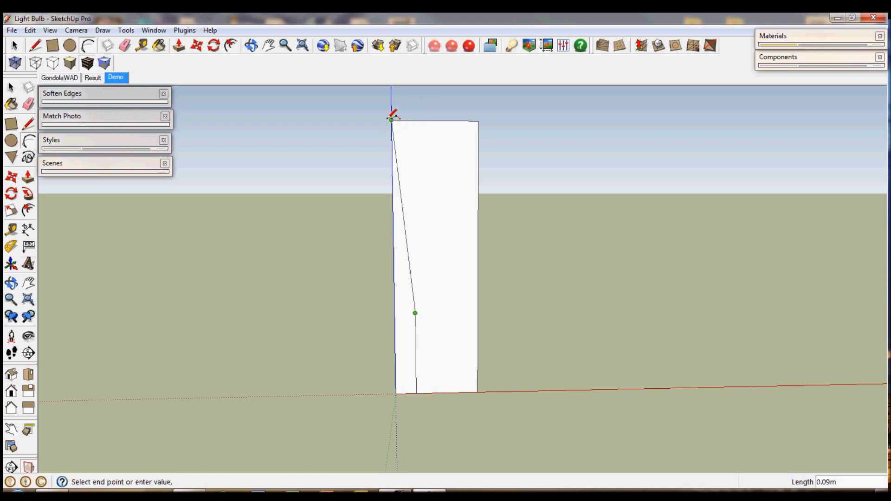
pyautogui.moveTo(391, 119)
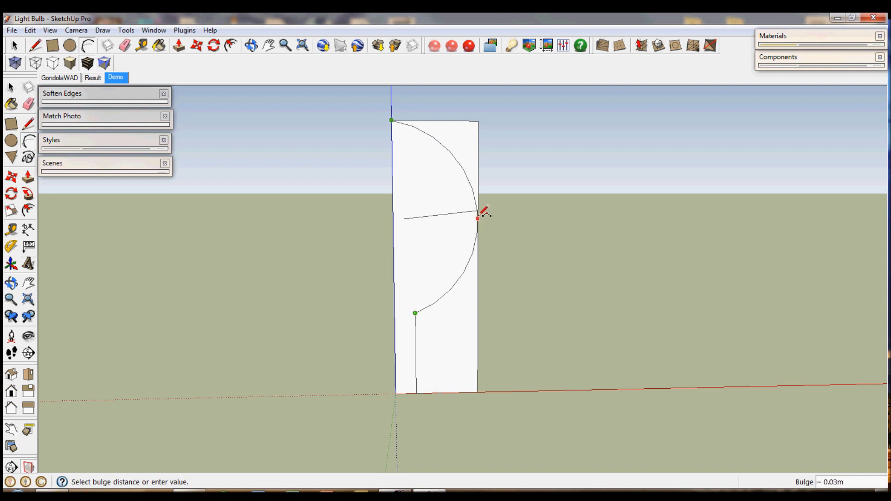
pyautogui.moveTo(480, 214)
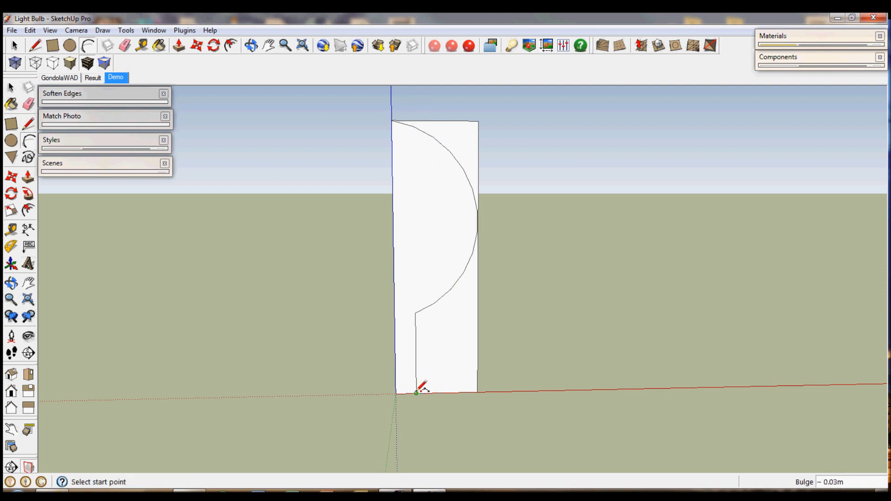
pyautogui.moveTo(424, 390)
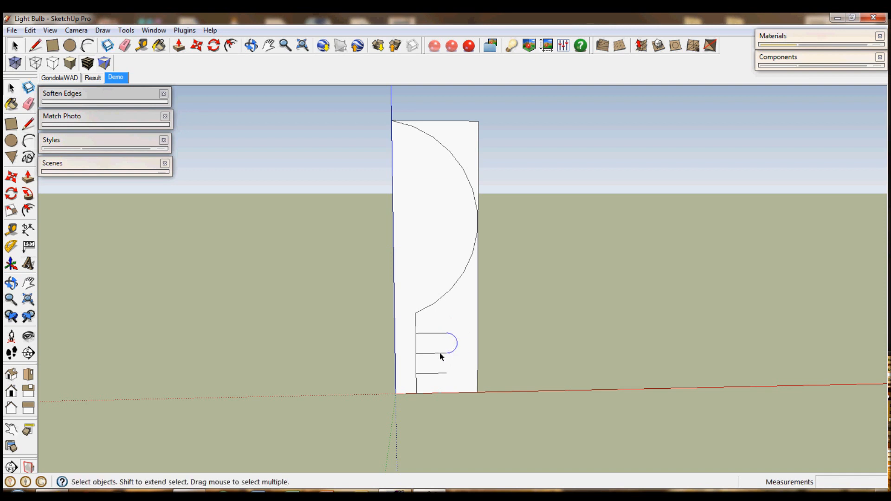
# Copy the rounded ridge so a second rib sits just below the first
pyautogui.click(435, 344)
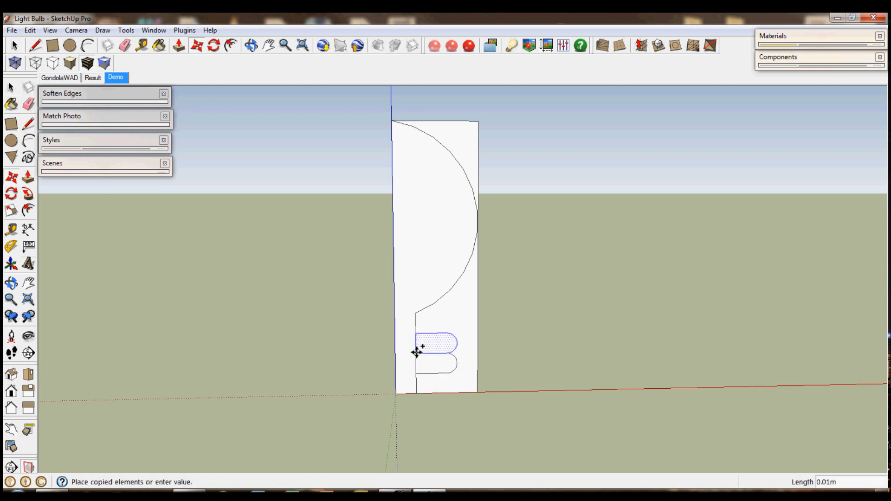
pyautogui.moveTo(418, 352)
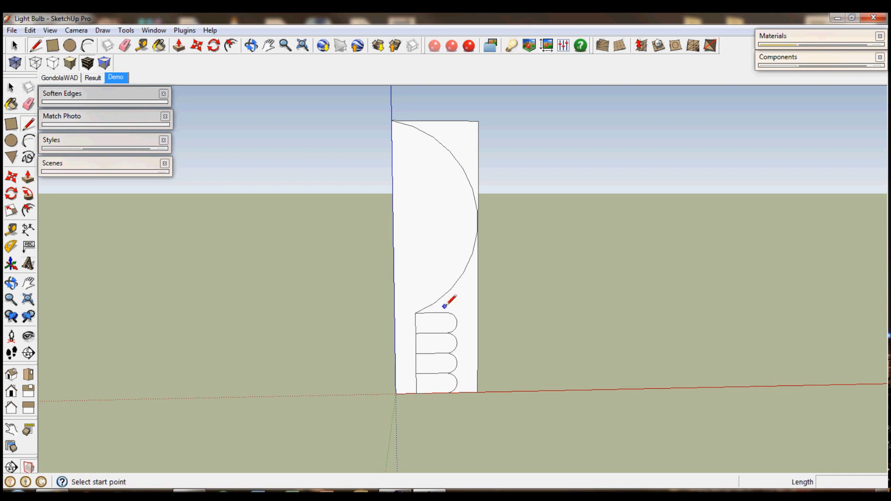
pyautogui.moveTo(448, 311)
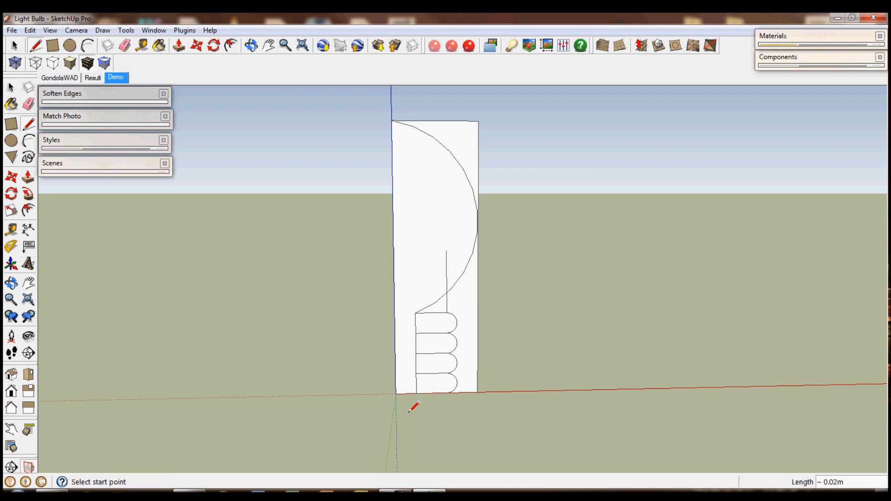
pyautogui.moveTo(508, 295)
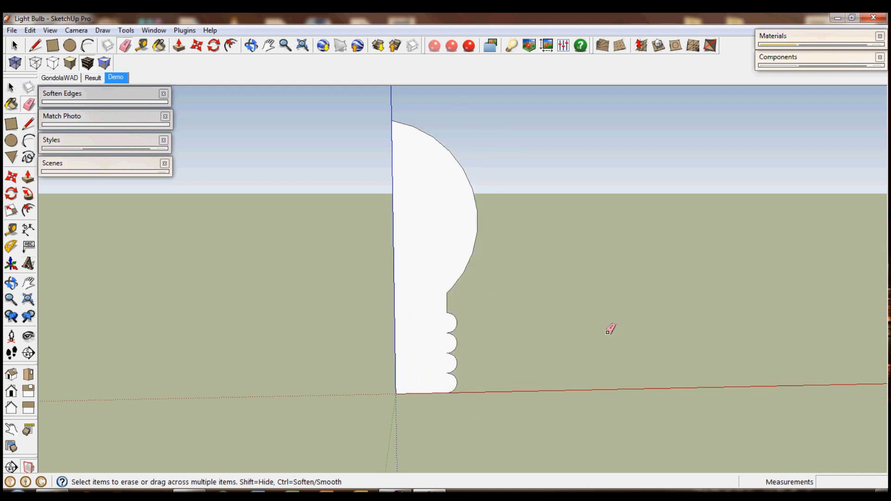
pyautogui.moveTo(469, 384)
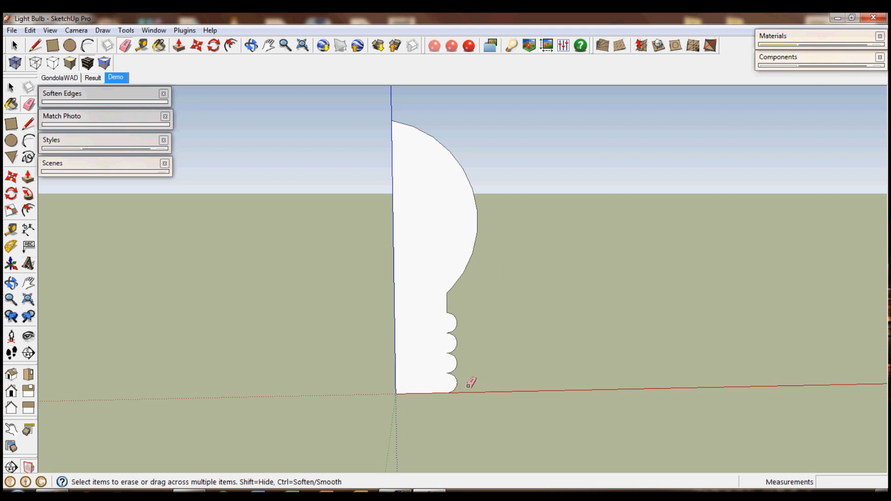
pyautogui.moveTo(401, 396)
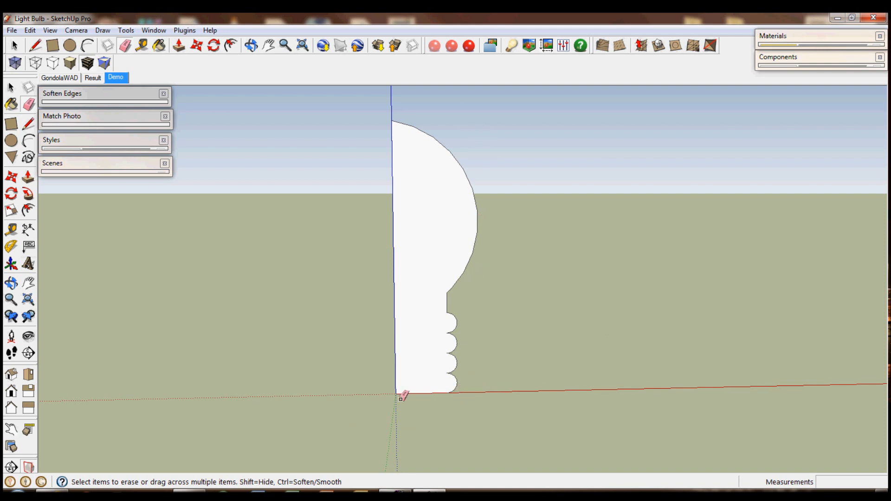
# Look down and start a large circle centred on the profile's base axis point
pyautogui.click(69, 46)
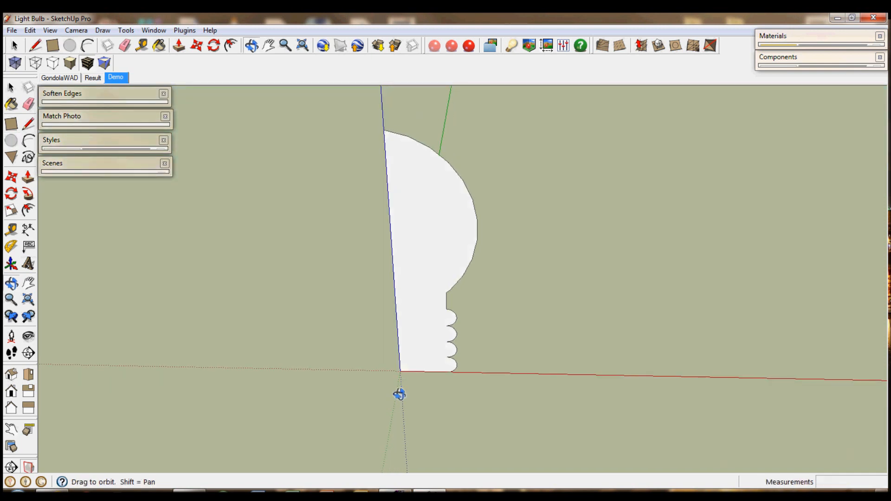
pyautogui.moveTo(400, 394); pyautogui.dragTo(423, 314)
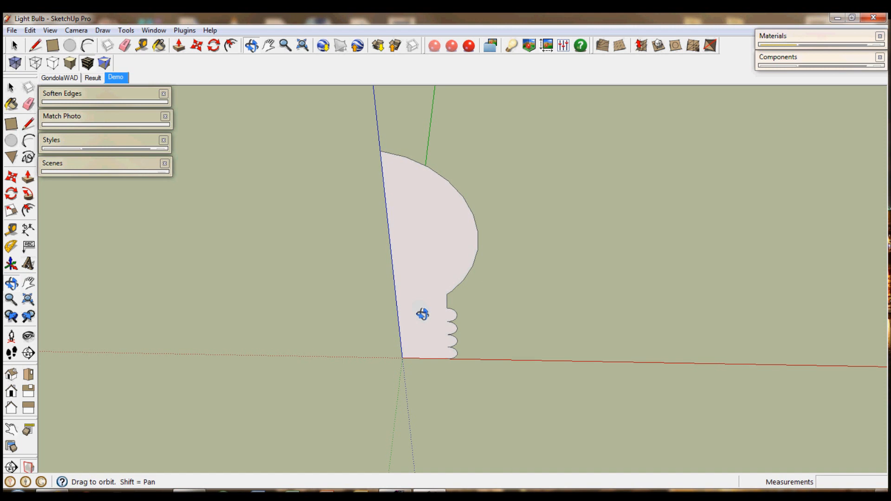
pyautogui.click(68, 45)
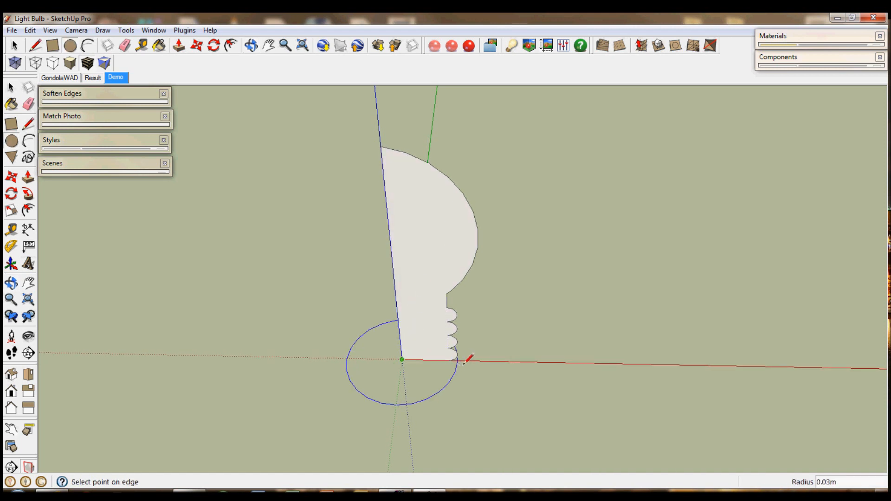
pyautogui.moveTo(563, 353)
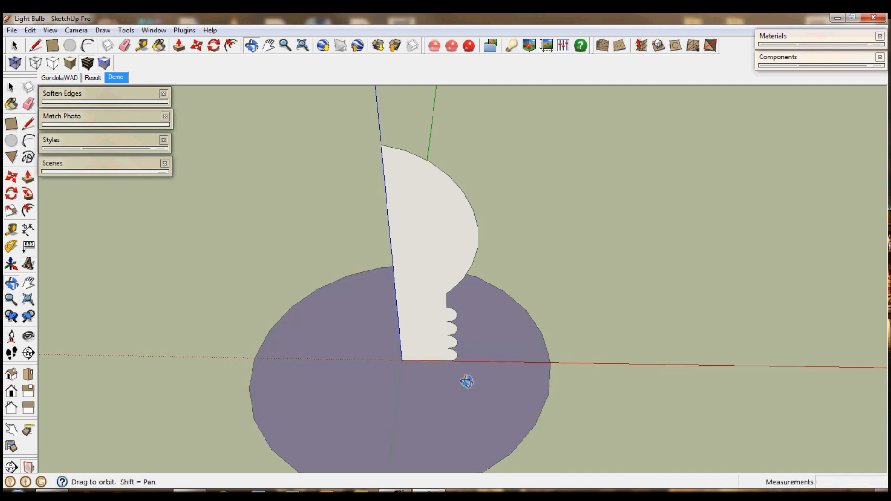
# Revolve the bulb profile around the circular path with Follow Me
pyautogui.moveTo(466, 382); pyautogui.dragTo(471, 348)
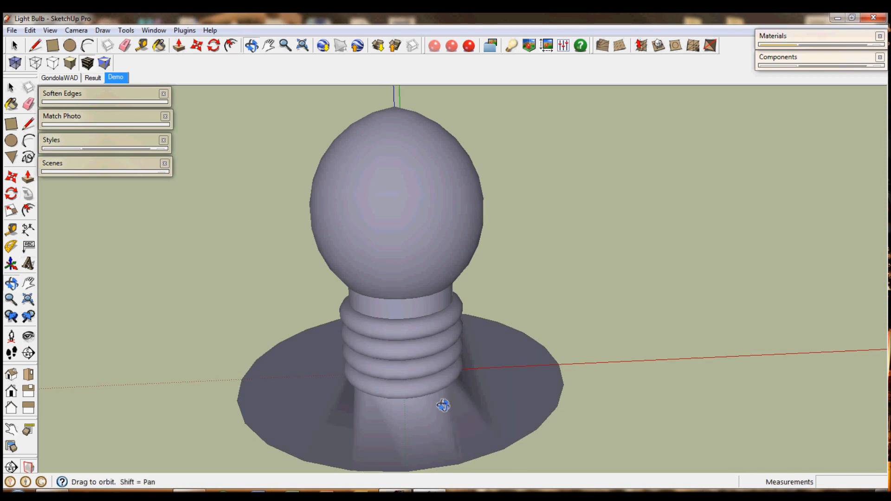
# Delete the flat circular disc beneath the revolved bulb, then return to a front view
pyautogui.moveTo(444, 405); pyautogui.dragTo(458, 381)
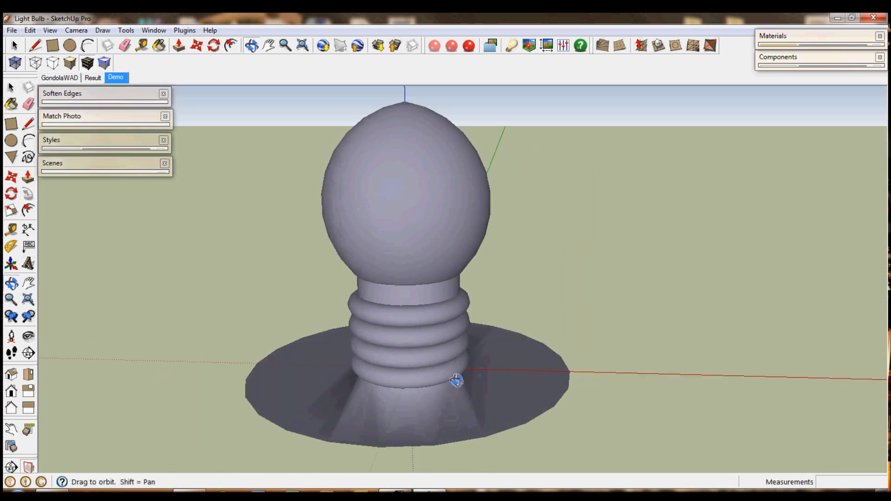
pyautogui.moveTo(456, 381); pyautogui.dragTo(534, 377)
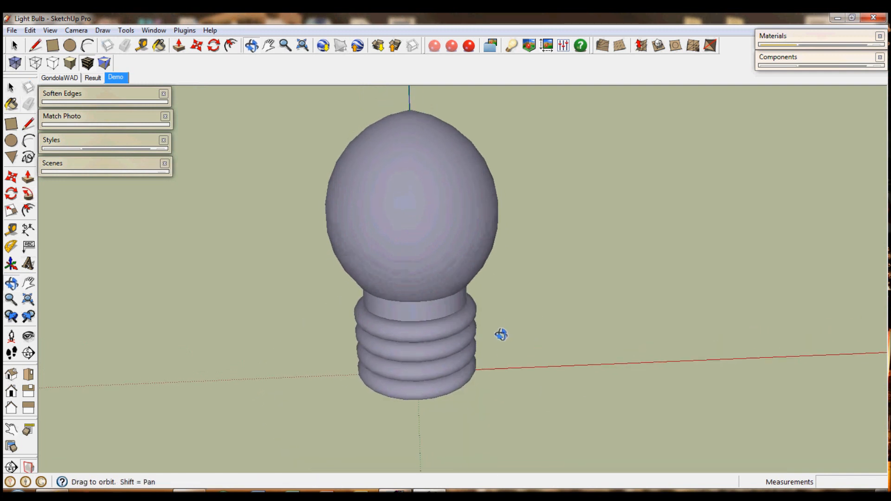
pyautogui.moveTo(501, 335); pyautogui.dragTo(481, 289)
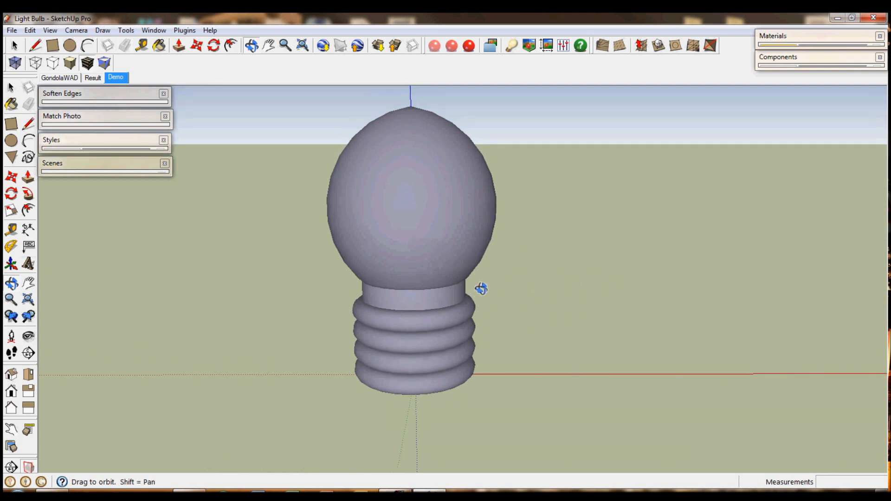
# Paint the ribbed screw base creamy white and the neck ring gold
pyautogui.click(773, 35)
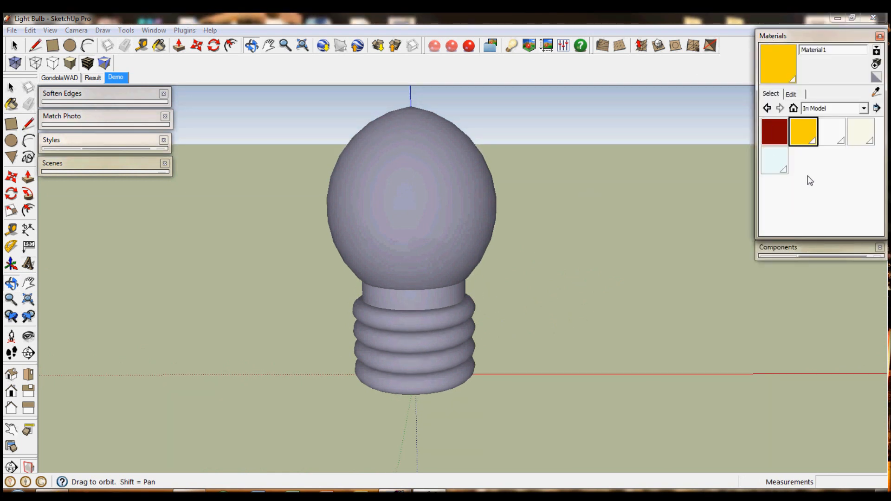
pyautogui.moveTo(861, 134)
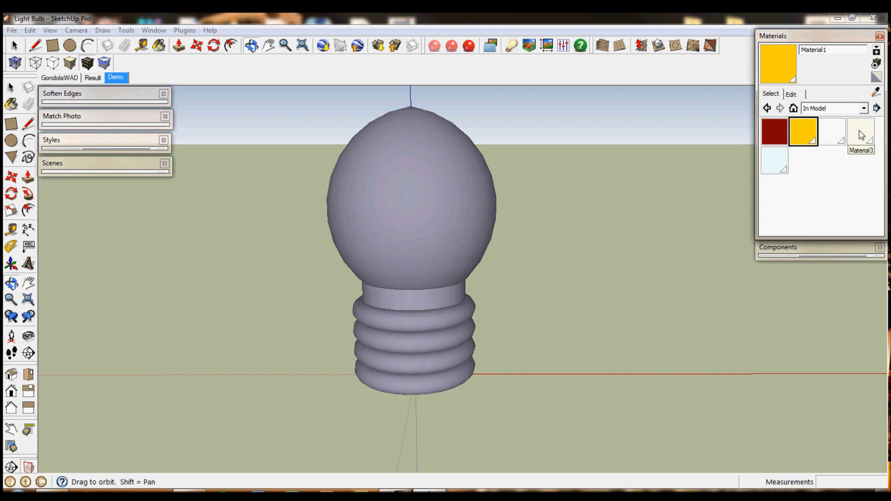
pyautogui.click(861, 132)
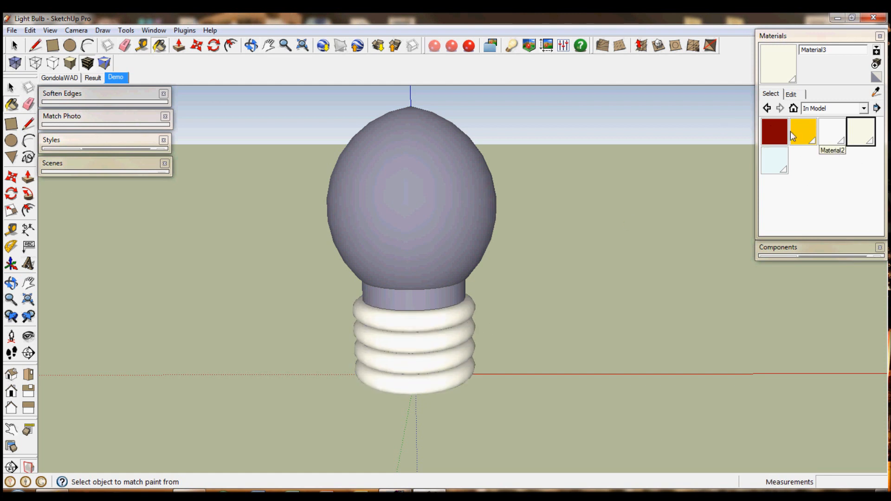
pyautogui.click(415, 296)
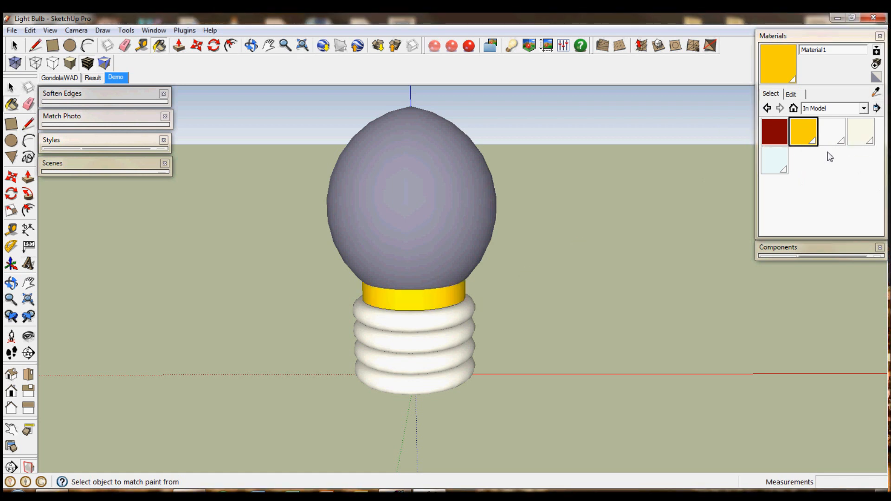
pyautogui.click(833, 131)
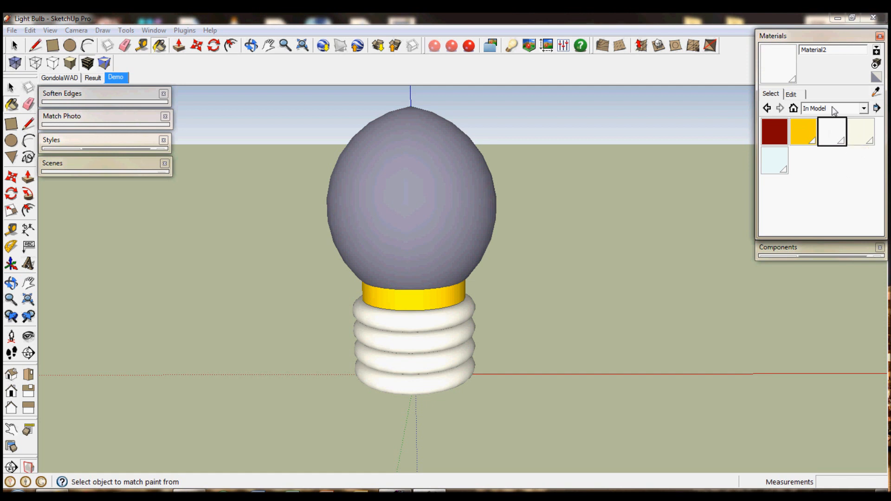
pyautogui.click(863, 109)
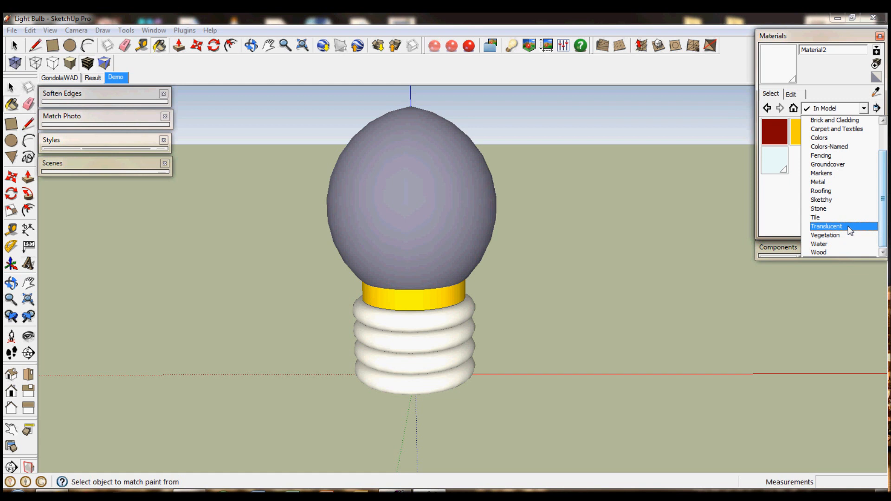
# Create a white glass material at 64 opacity and paint the bulb top with it
pyautogui.click(826, 226)
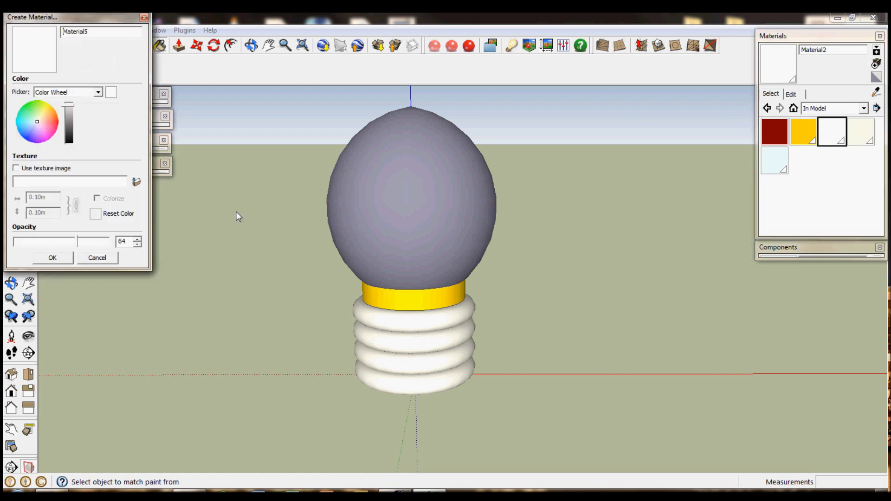
pyautogui.moveTo(95, 276)
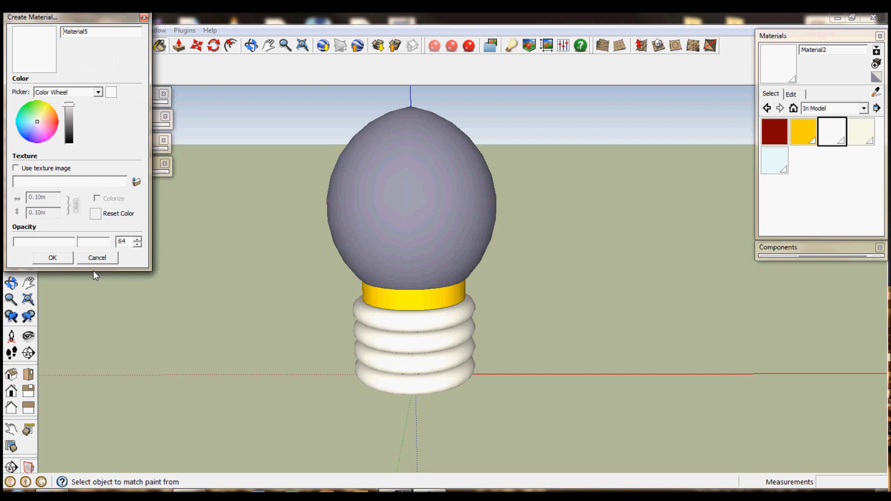
pyautogui.moveTo(92, 250)
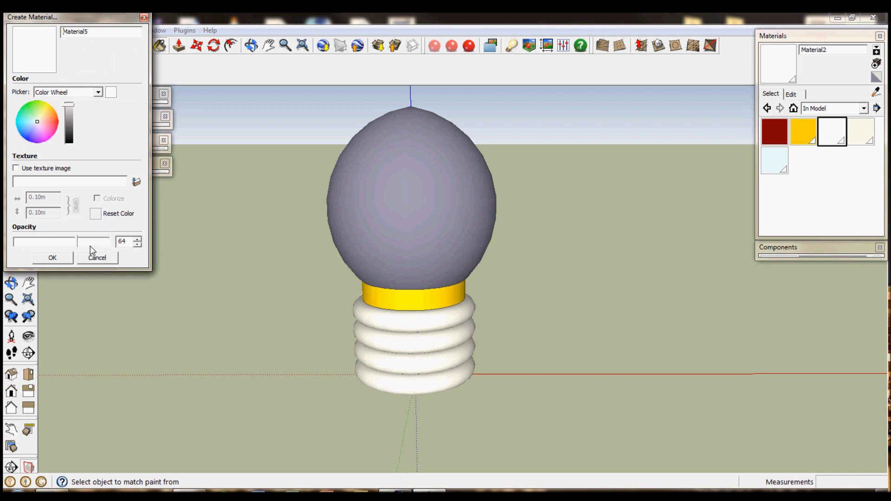
pyautogui.click(96, 258)
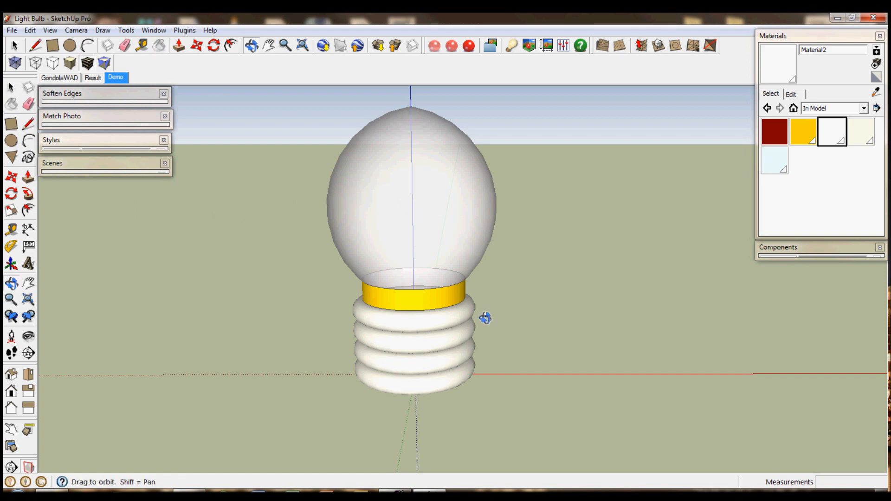
# Orbit around the finished bulb, viewing it from below, then reposition the view
pyautogui.moveTo(486, 317); pyautogui.dragTo(489, 356)
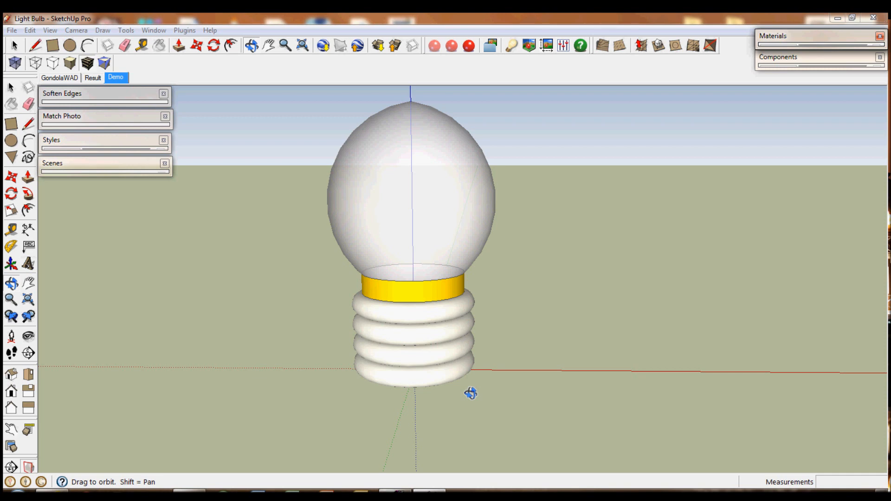
pyautogui.moveTo(471, 393); pyautogui.dragTo(499, 260)
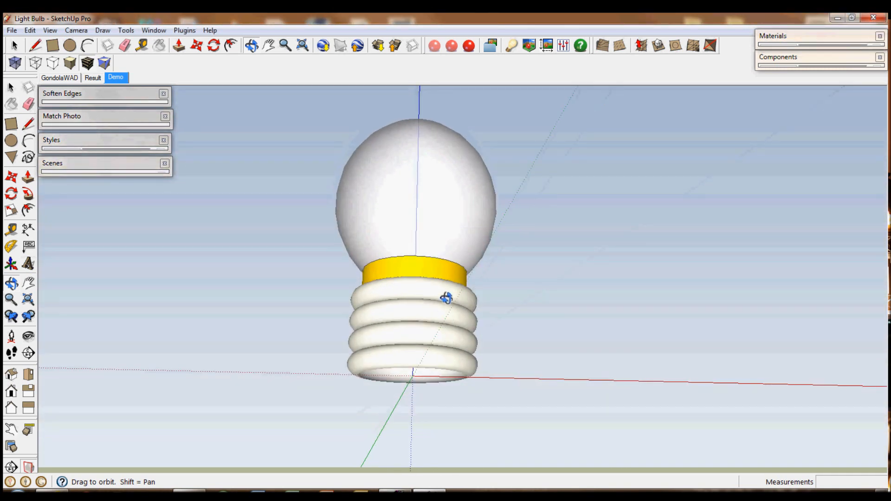
pyautogui.moveTo(446, 299); pyautogui.dragTo(419, 278)
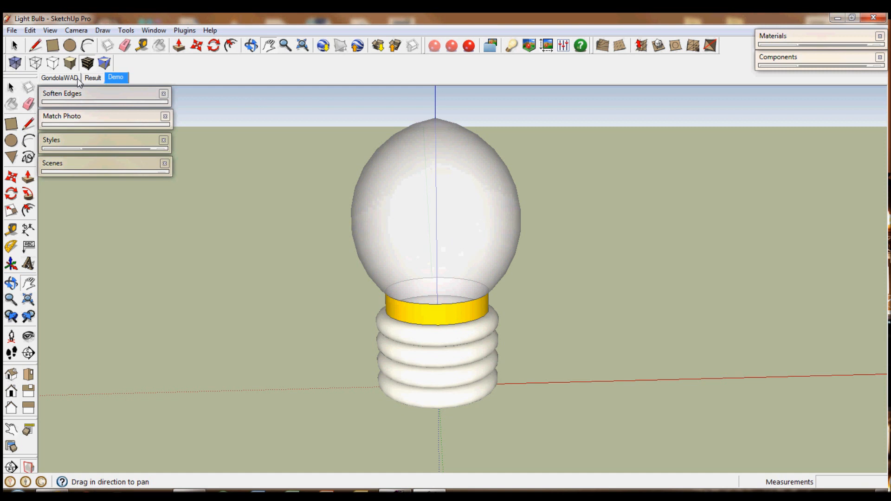
# Switch to the GondolaWAD scene tab showing the large gold lettering
pyautogui.click(59, 77)
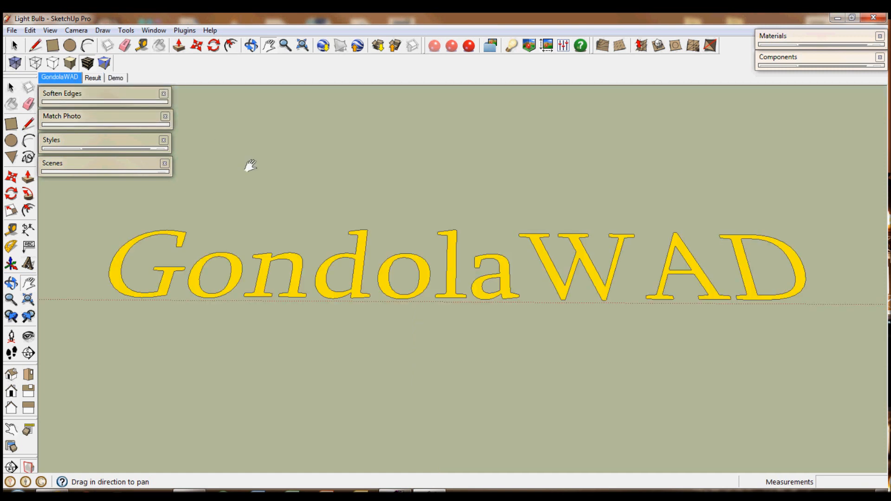
pyautogui.moveTo(291, 162)
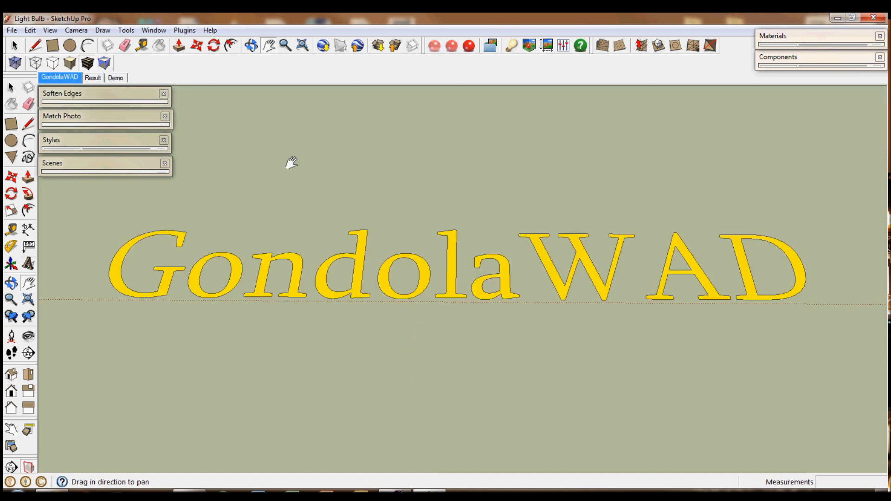